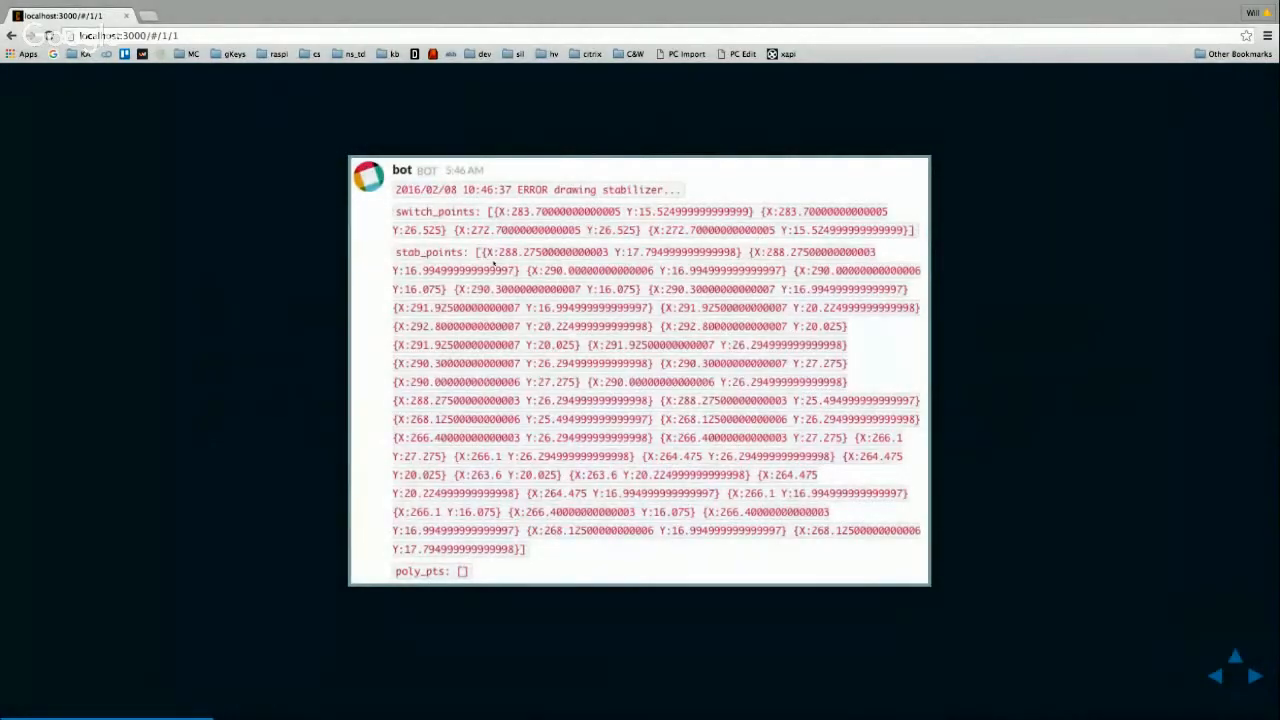
# - Advance the deck to the "Why build slackd?" slide listing its four reasons
pyautogui.click(1254, 676)
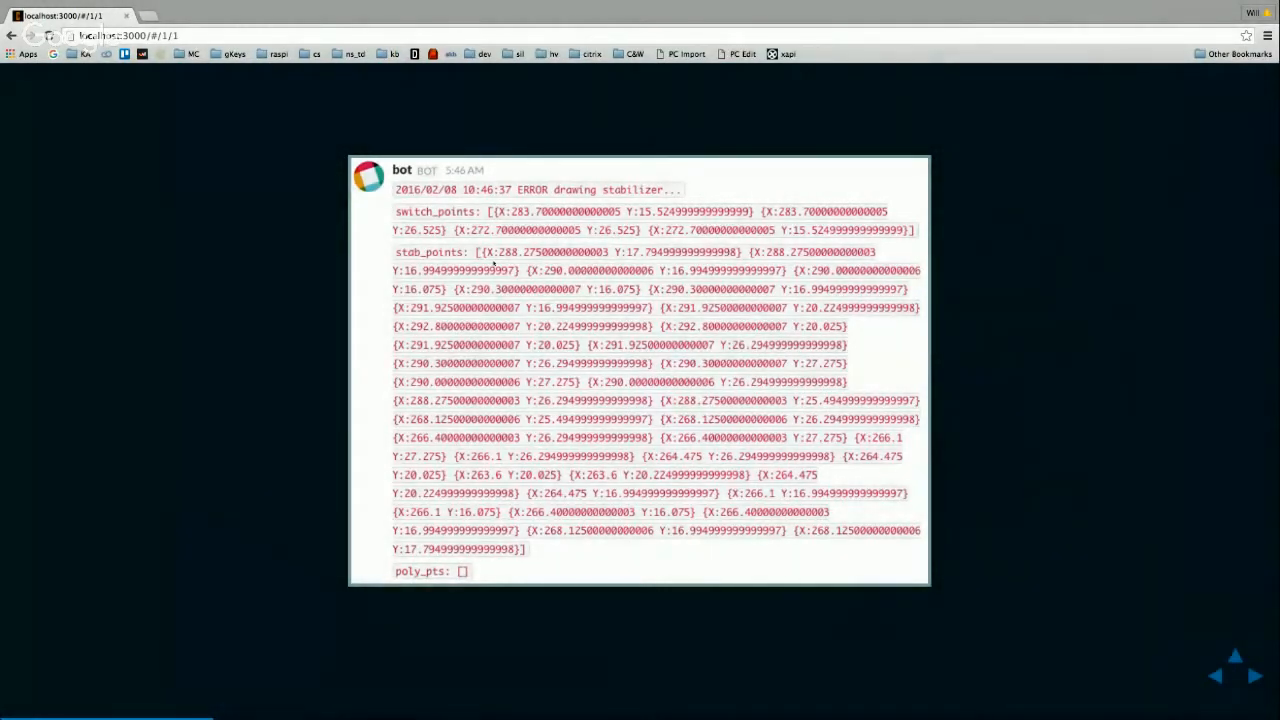
pyautogui.click(1254, 676)
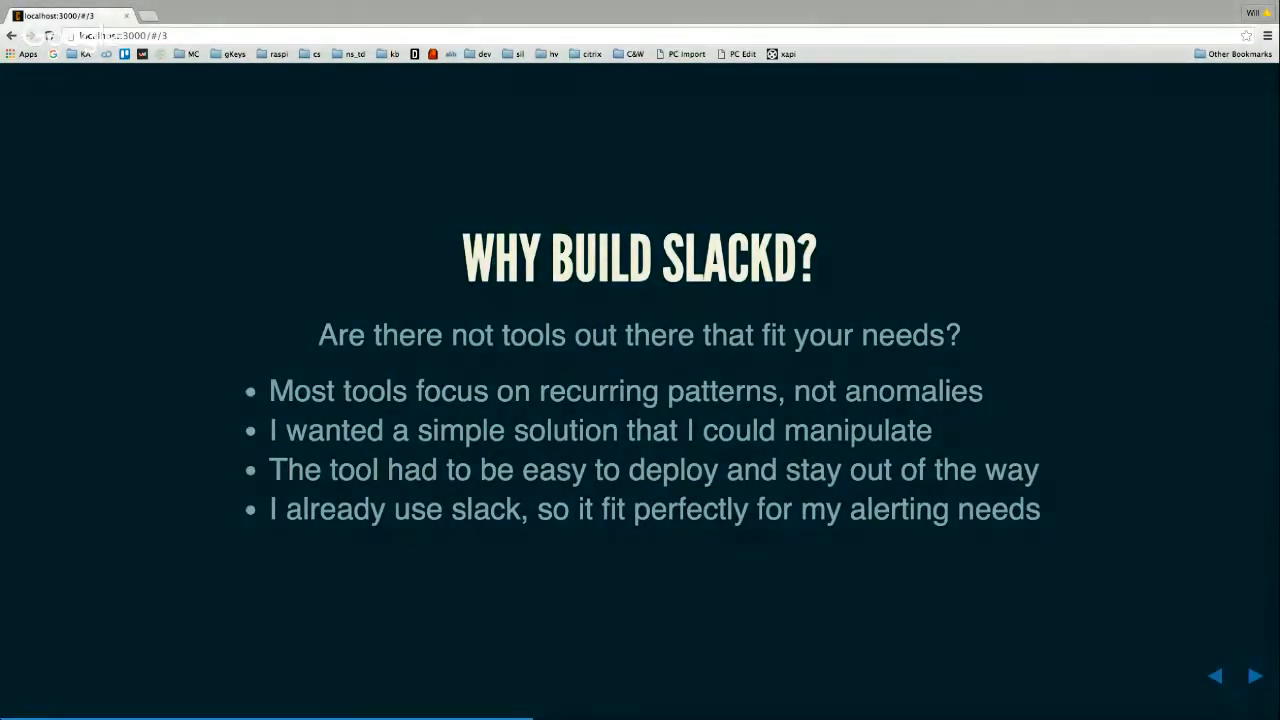
# - Advance past the Use Case slide to the generated keyboard plate CAD example
pyautogui.click(1252, 676)
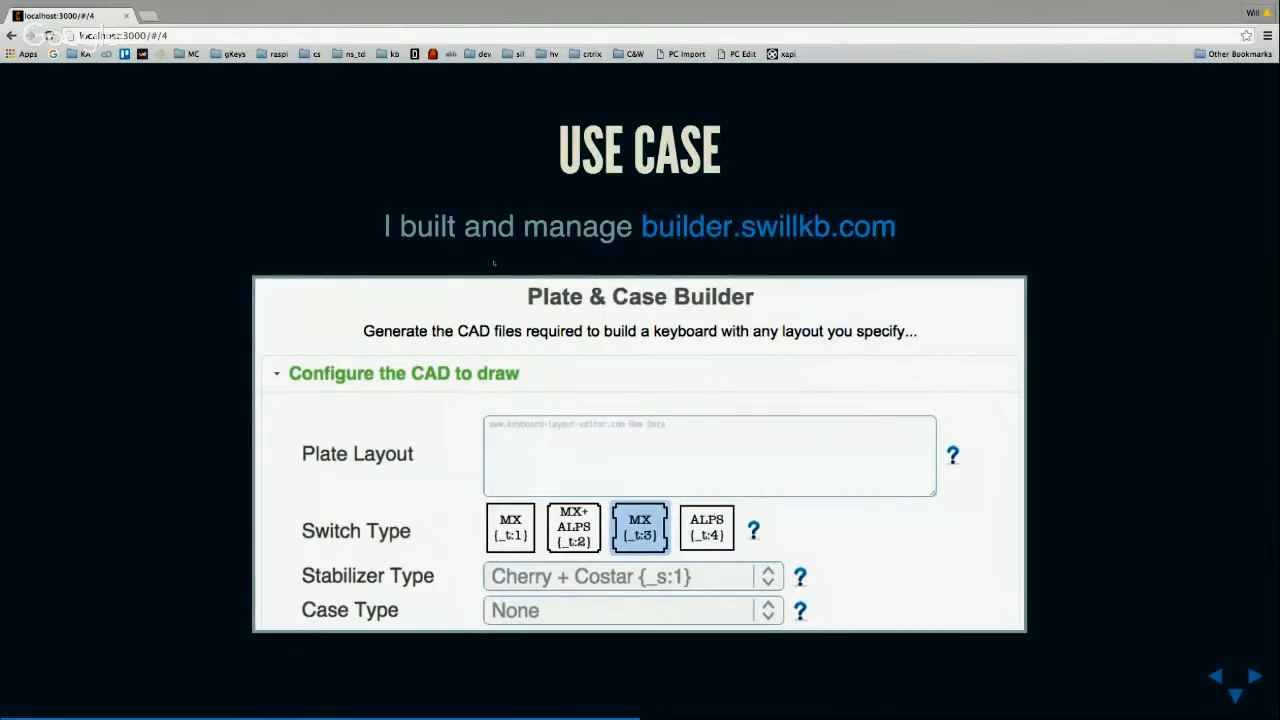
pyautogui.click(1252, 676)
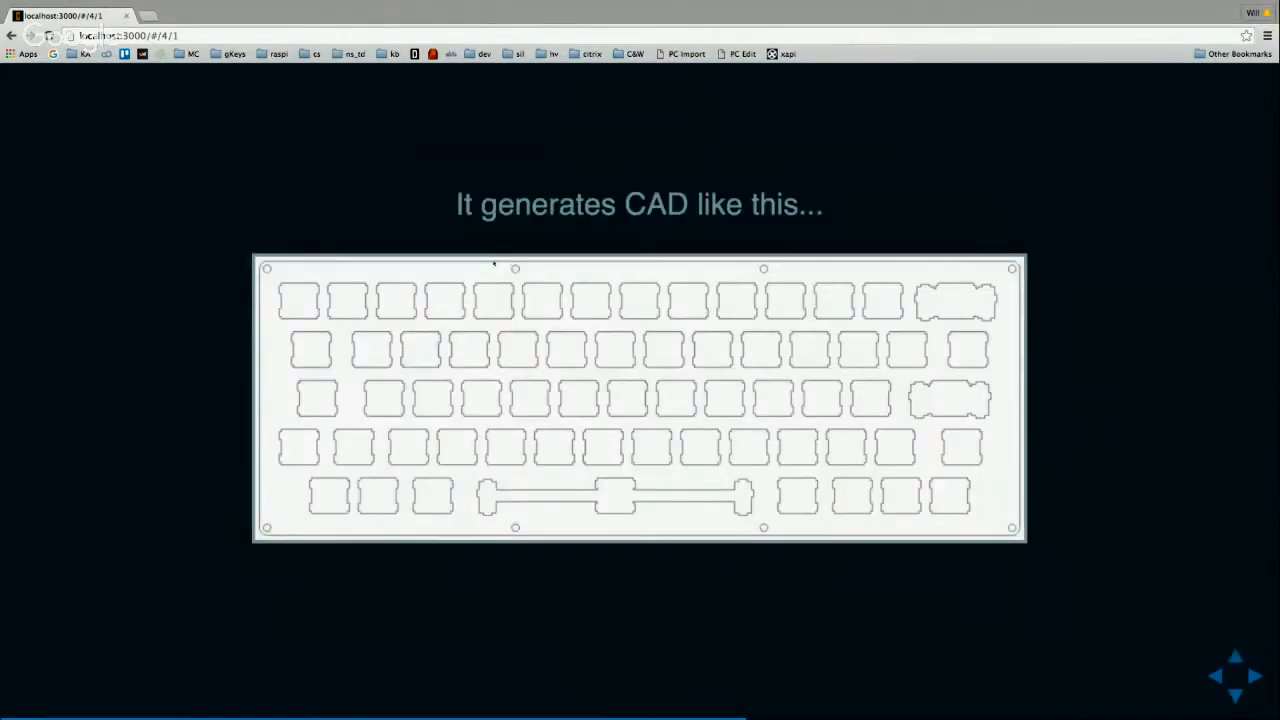